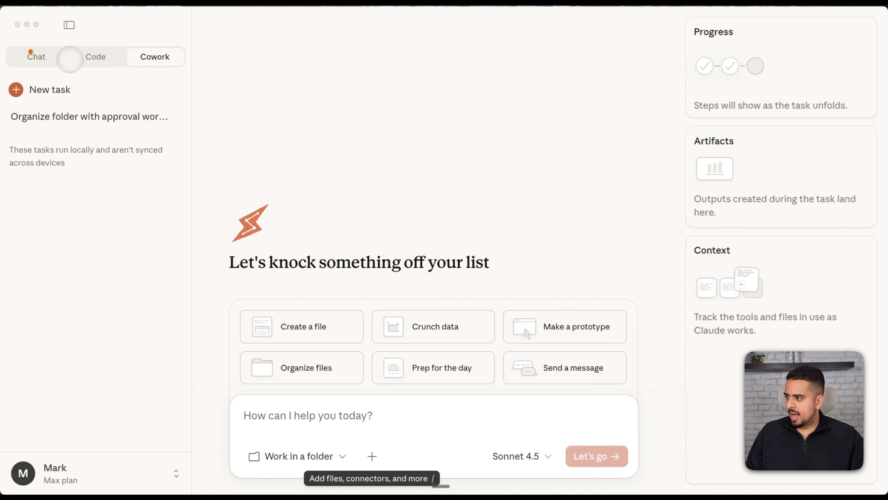
# Peek at the Code workspace and return to the Cowork task workspace
pyautogui.click(95, 56)
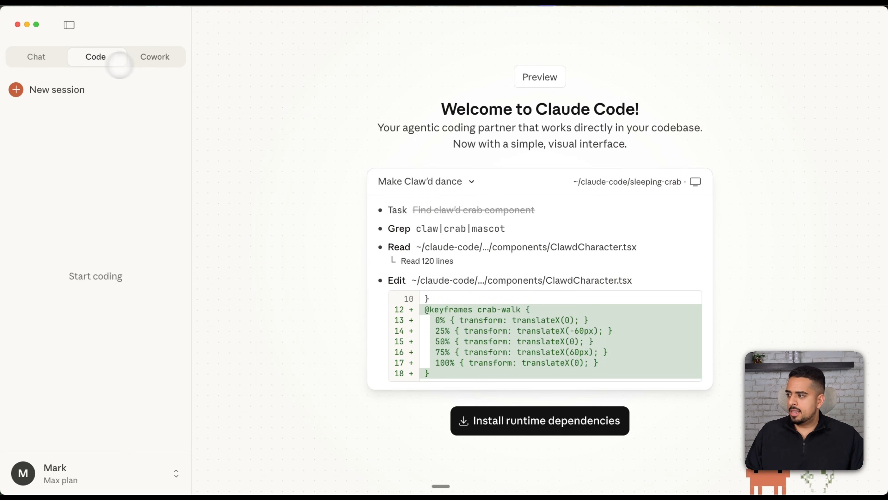
pyautogui.click(155, 56)
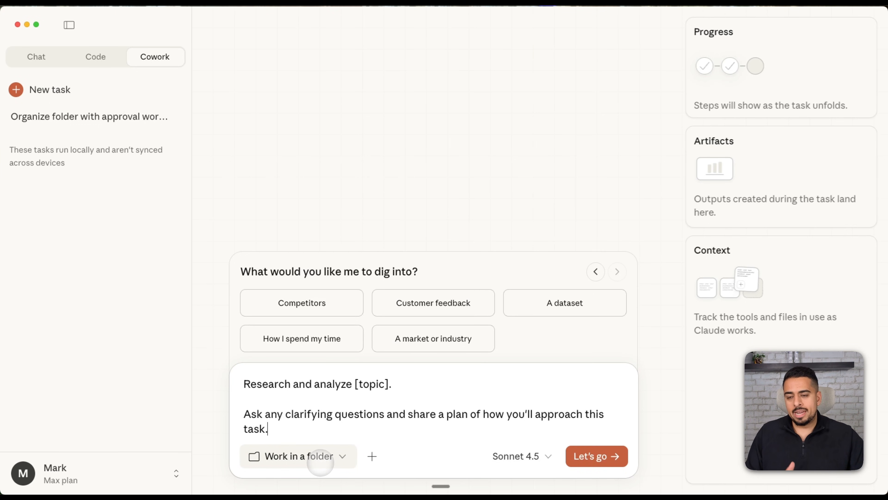
# Choose Desktop > dummy_data as the working folder and allow file changes in it
pyautogui.click(297, 457)
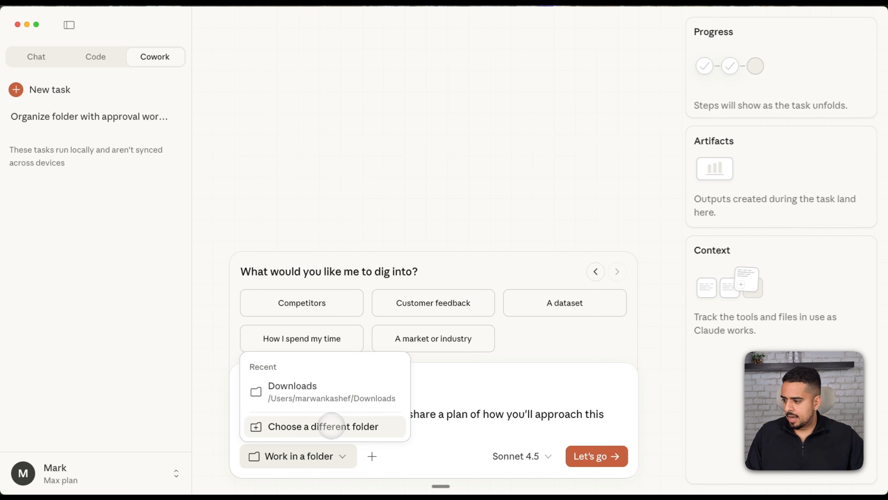
pyautogui.click(322, 426)
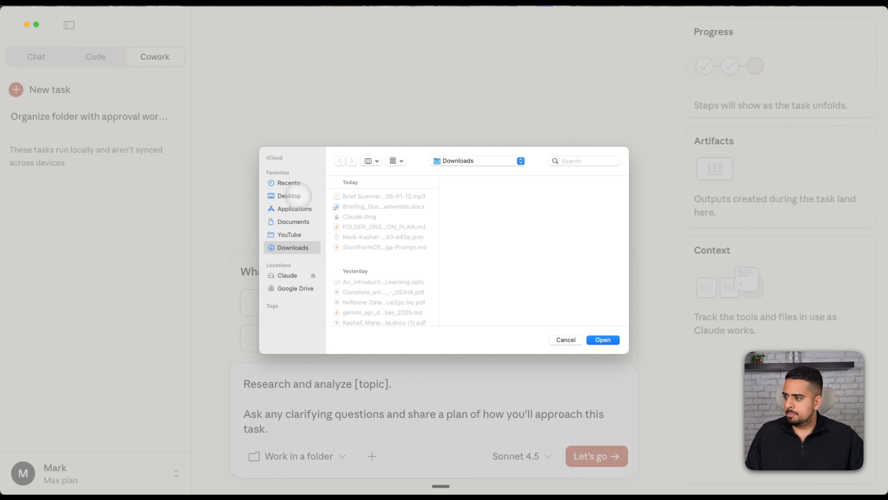
pyautogui.click(289, 196)
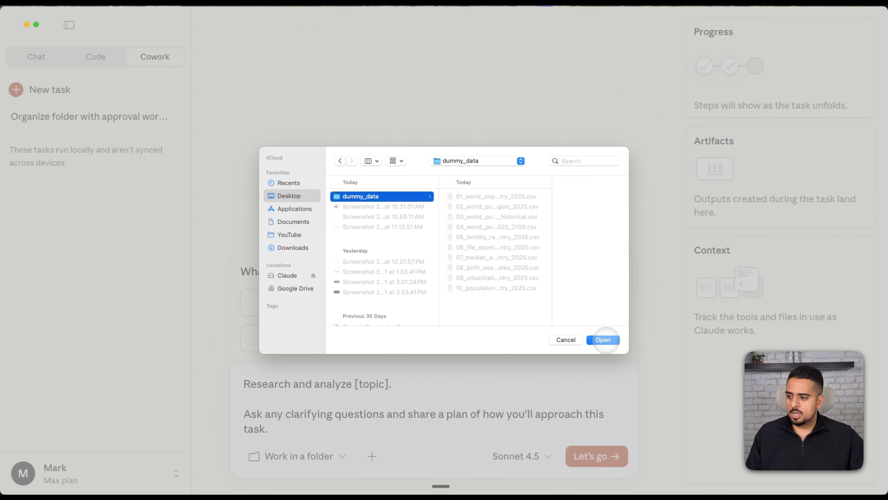
pyautogui.click(603, 340)
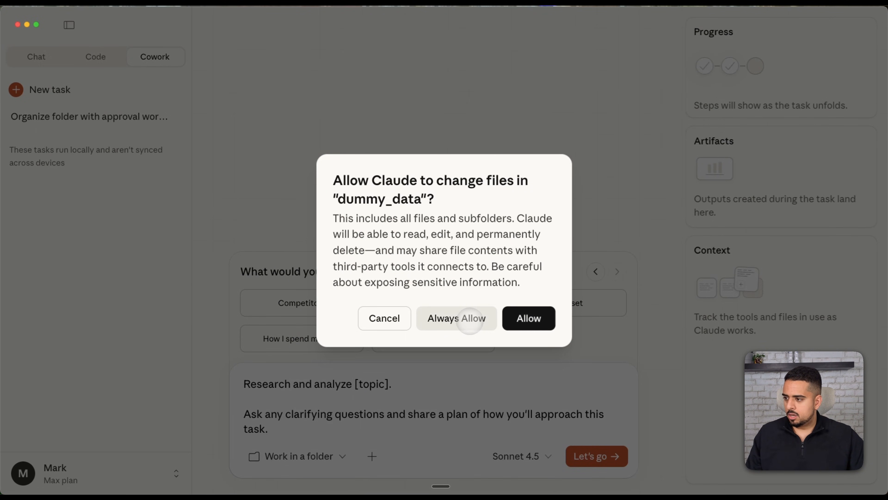
pyautogui.click(456, 318)
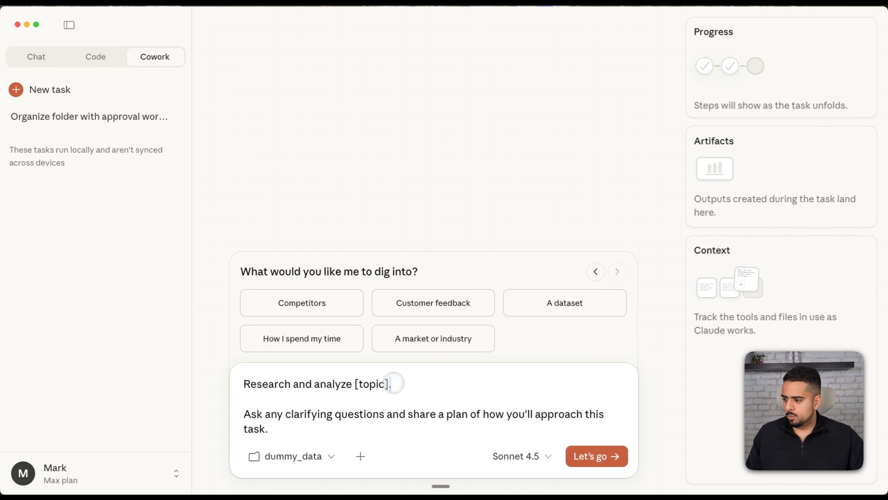
# Ask to analyze 'all the files in this folder' with Opus 4.5 and start the task
pyautogui.write('all')
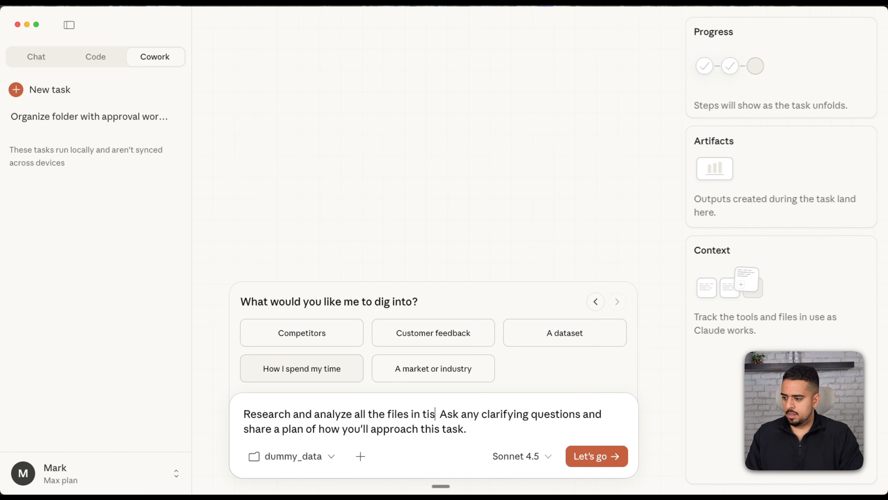
pyautogui.write('his folder')
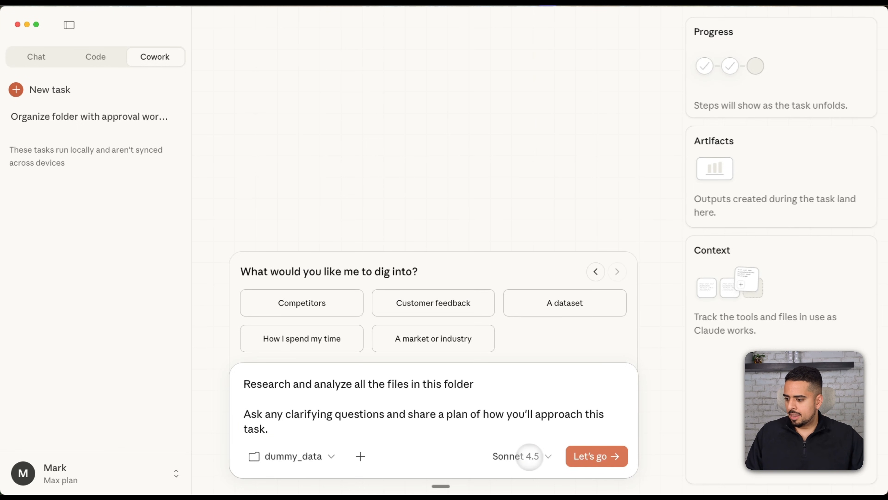
pyautogui.click(519, 456)
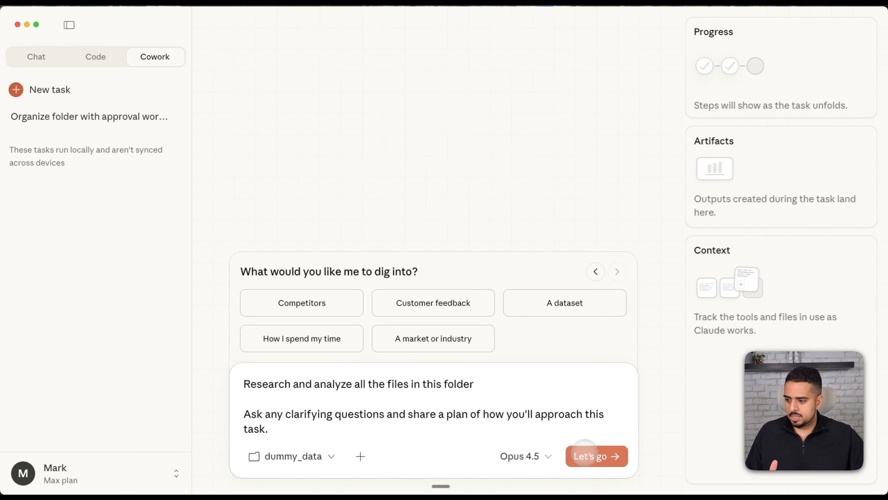
pyautogui.click(595, 456)
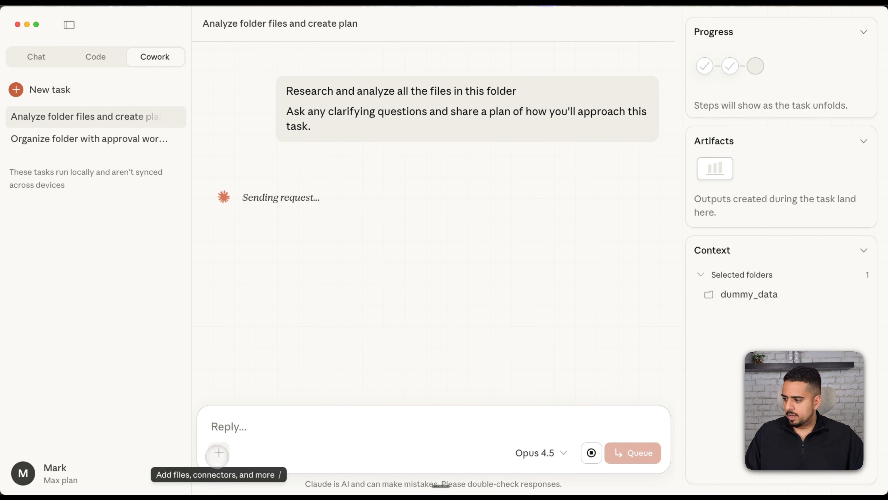
# Choose visual dashboard, interactive HTML and high-level overview, then review the proposed plan
pyautogui.click(218, 453)
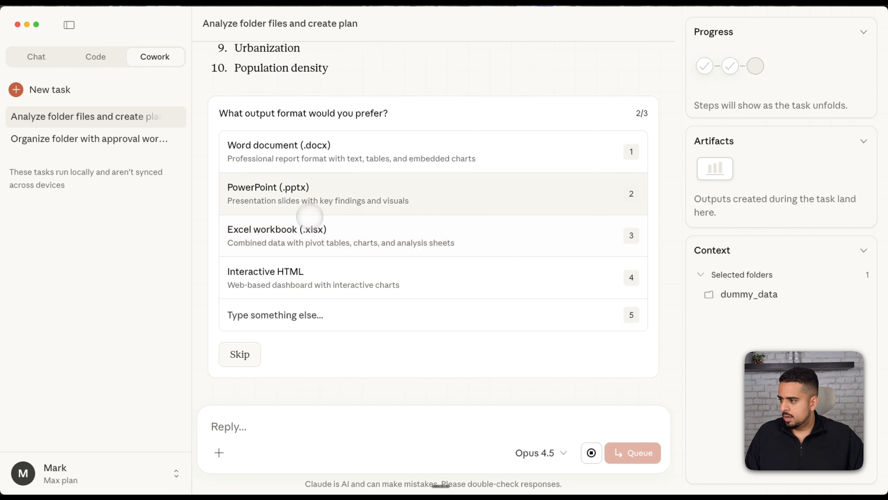
pyautogui.moveTo(288, 286)
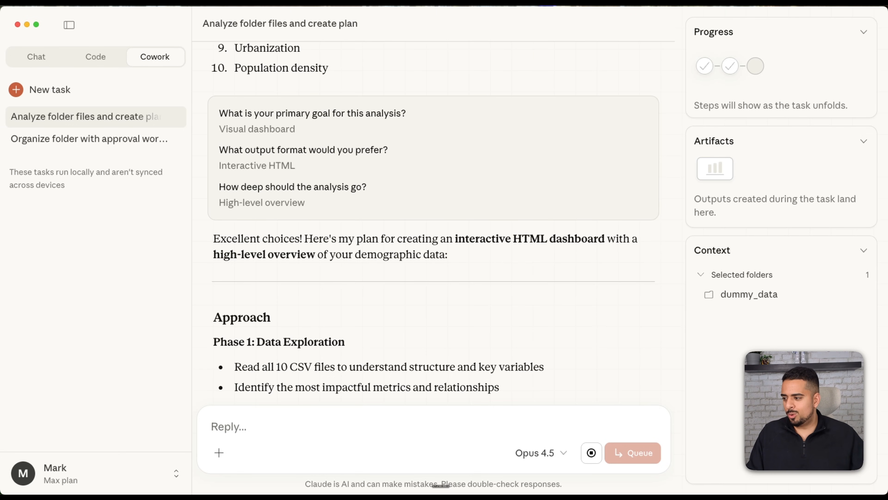
pyautogui.scroll(-3)
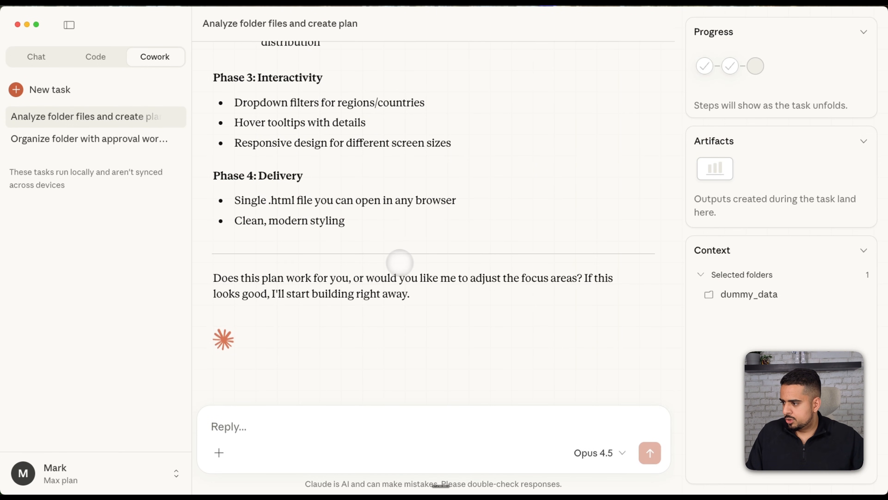
# Reply 'yes go for it' to approve the plan and request opening the built dashboard in Chrome
pyautogui.write('yes')
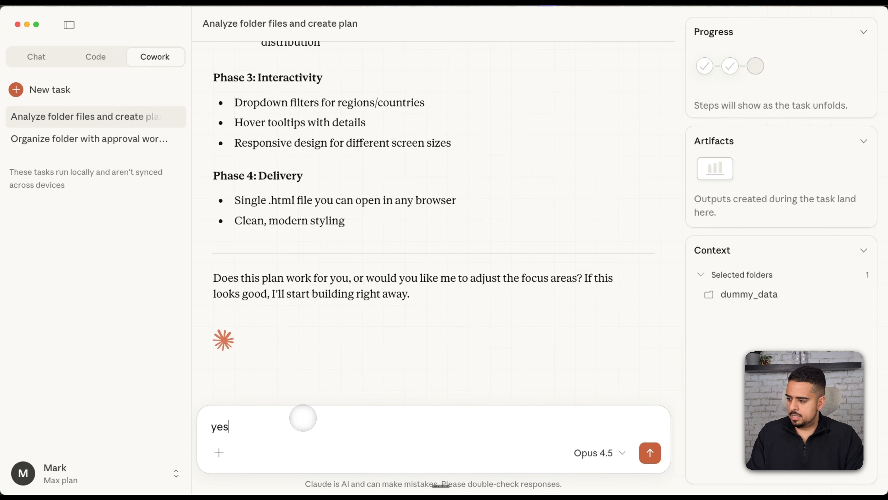
pyautogui.write('go for it')
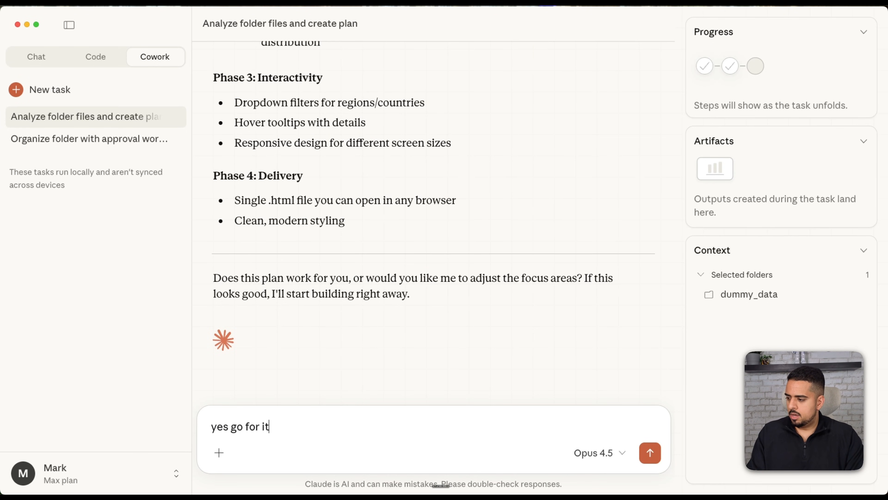
pyautogui.click(649, 452)
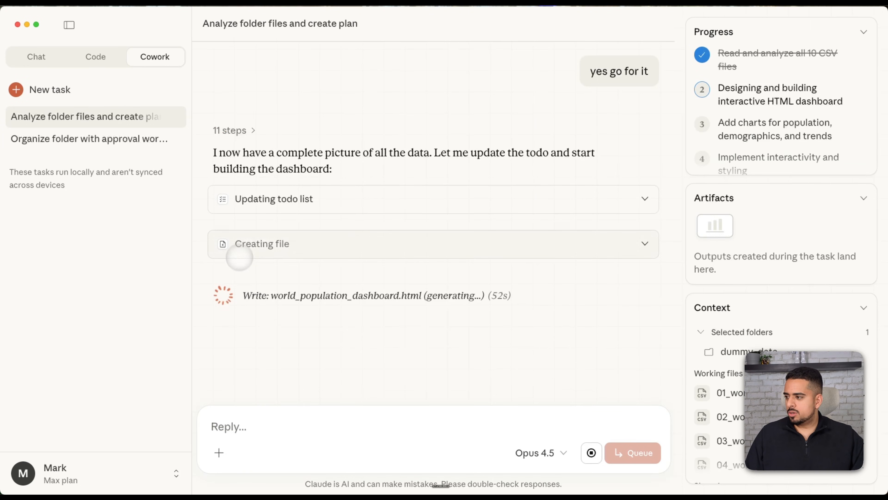
pyautogui.click(230, 130)
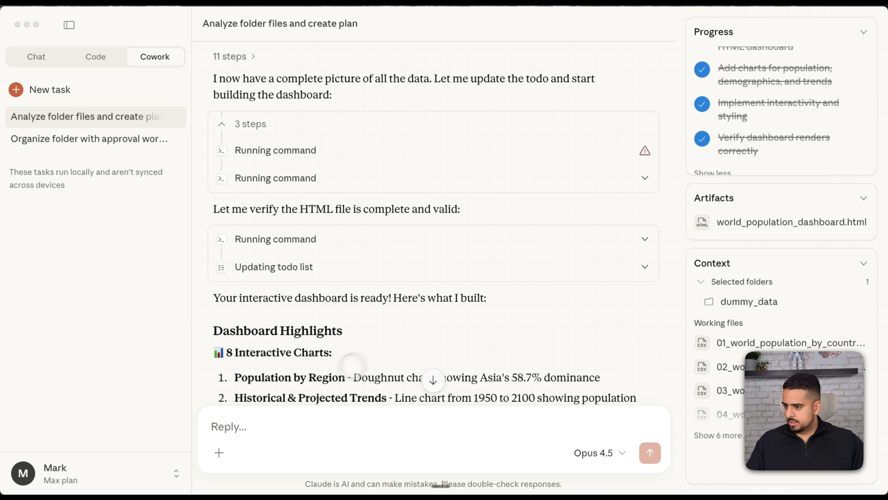
pyautogui.scroll(-3)
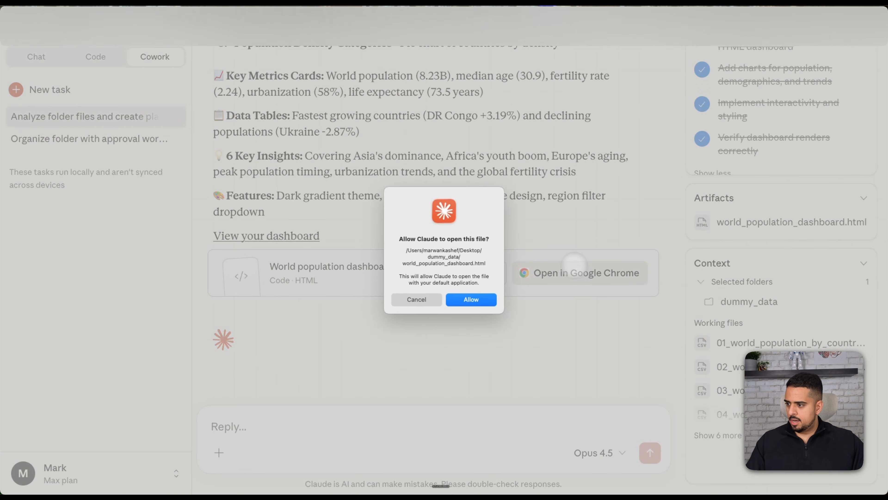
# Open the dashboard in Chrome, set Region Focus to South America and check the charts' response
pyautogui.click(469, 299)
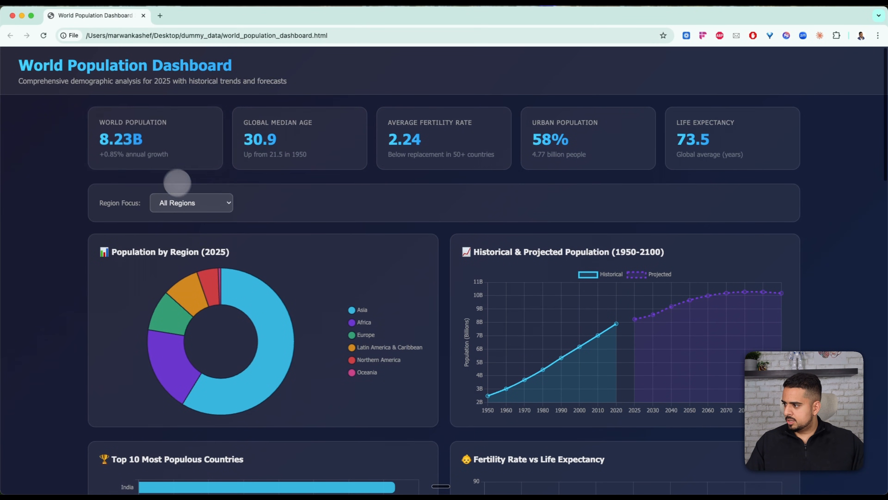
pyautogui.click(191, 202)
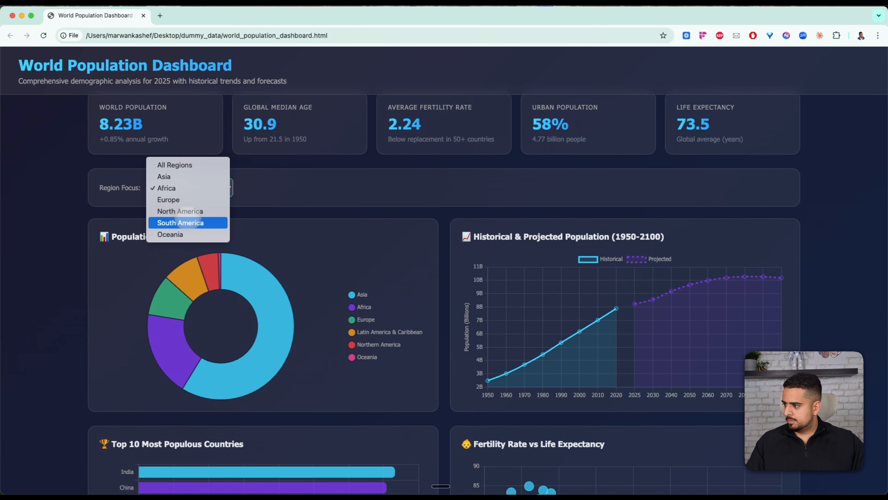
pyautogui.scroll(-3)
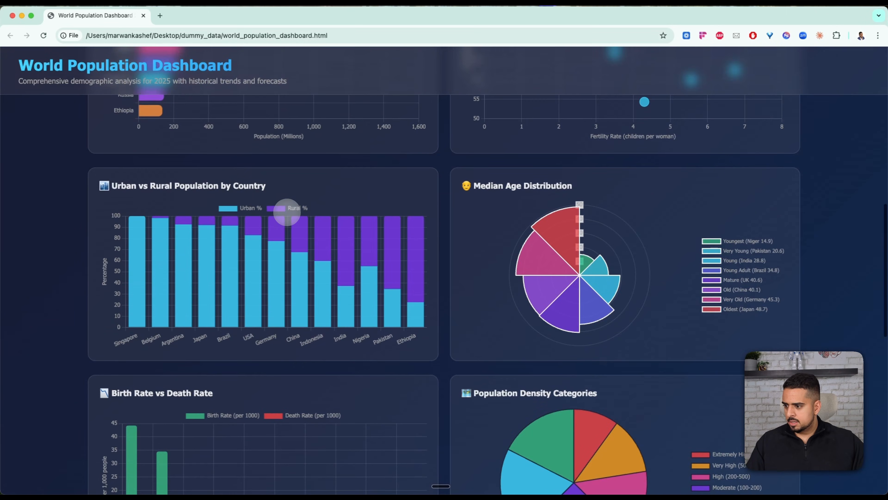
pyautogui.click(187, 205)
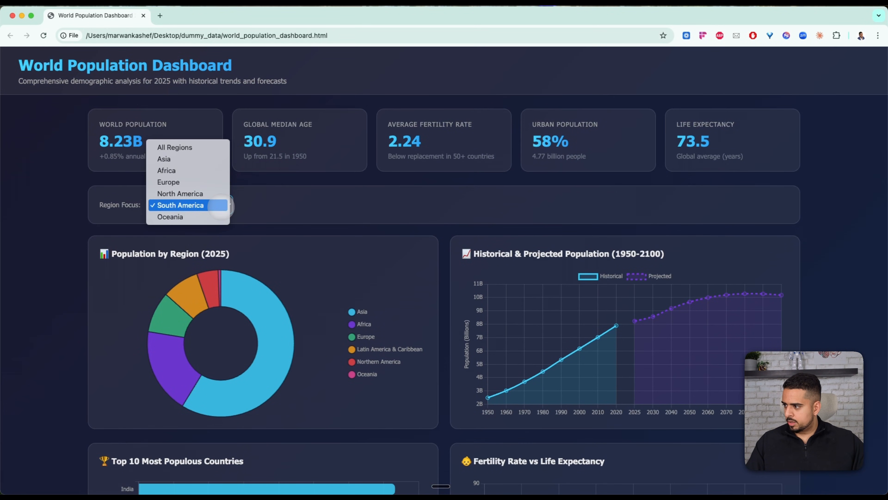
pyautogui.scroll(-3)
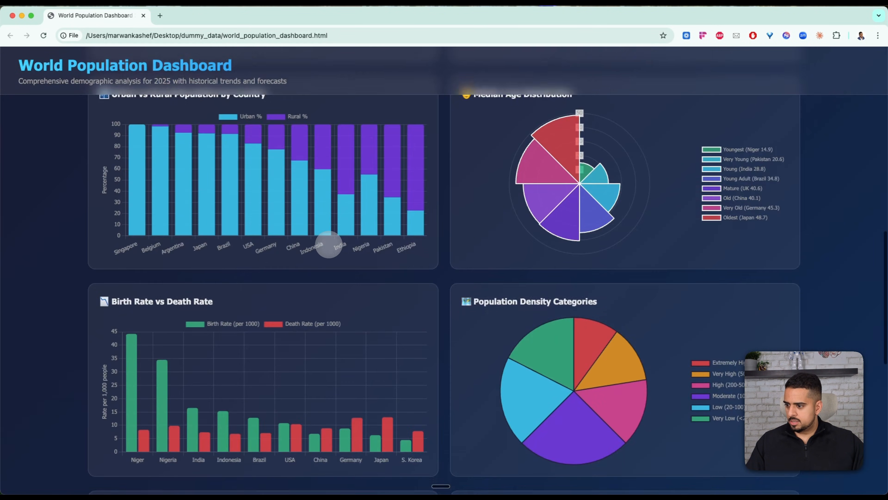
pyautogui.scroll(3)
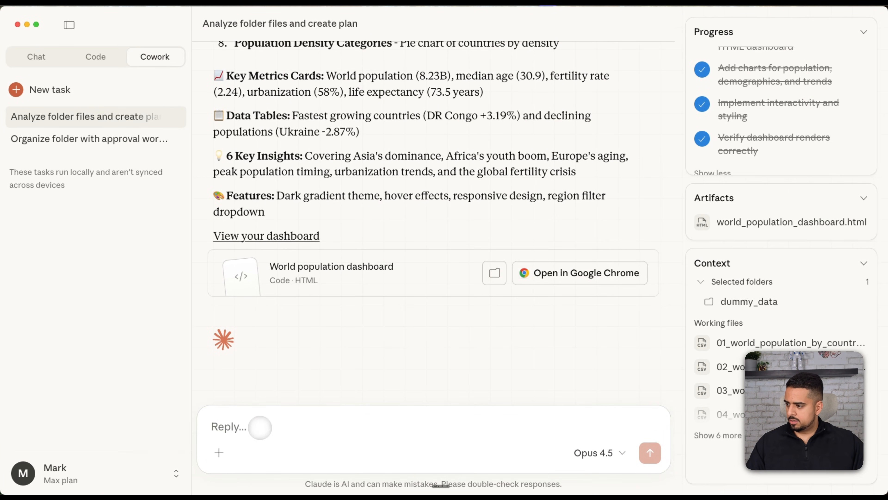
# Send a request to test the region filter as a real user via the Claude in Chrome connector
pyautogui.click(219, 452)
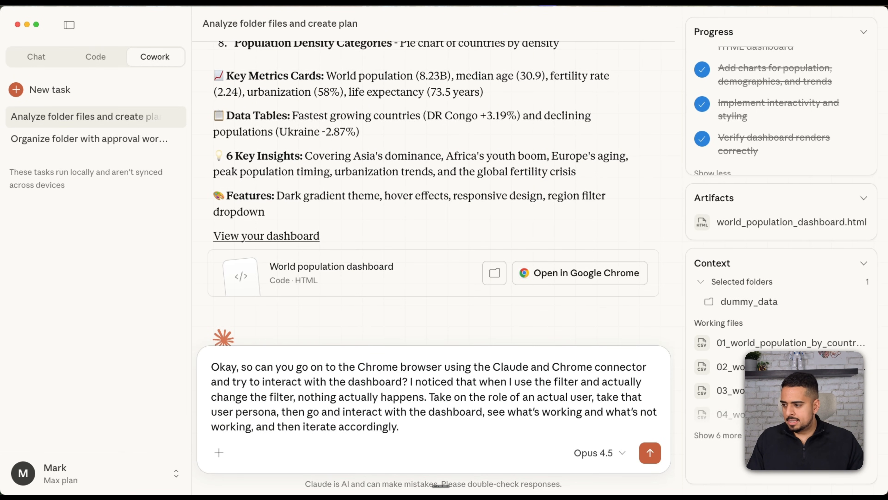
pyautogui.click(649, 452)
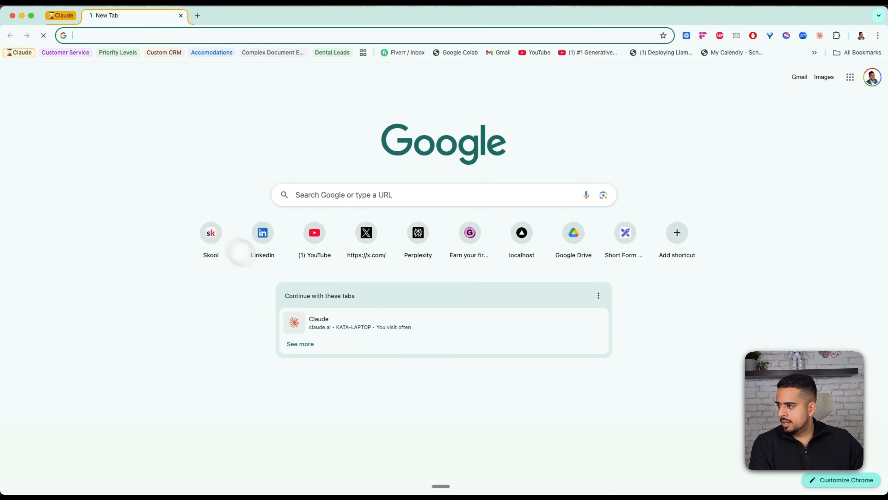
# Enter the file:// path to world_population_dashboard.html in the new Chrome tab's address bar
pyautogui.write('file:///sessions/eager-sharp-ptolemy/mnt/dummy_data/world_population_dashboard.html')
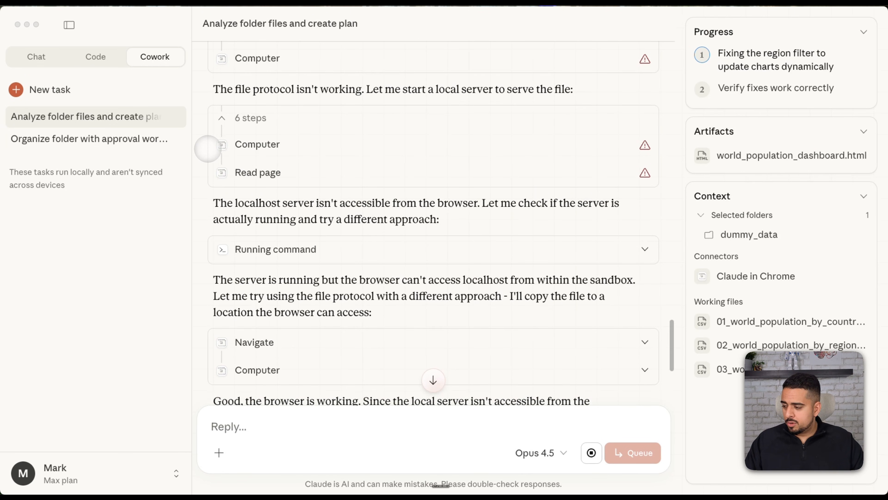
# Follow Claude's tool steps as it audits the HTML and rewrites the dashboard's filter JavaScript
pyautogui.scroll(-3)
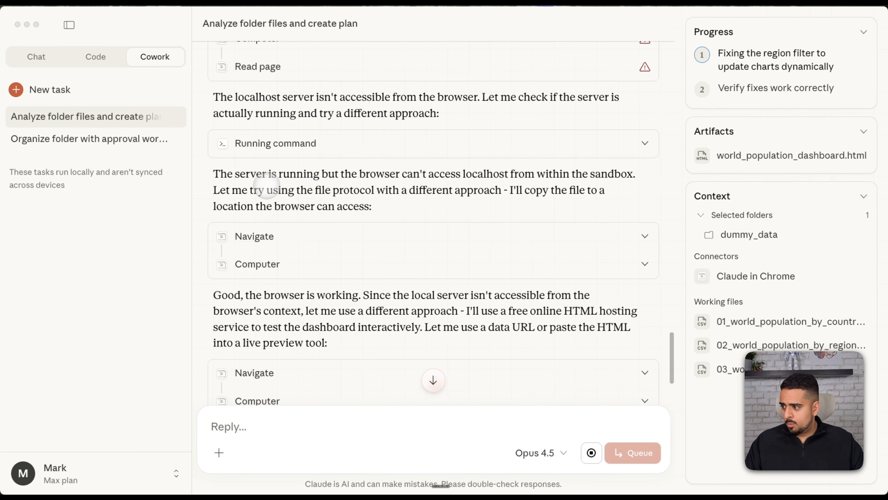
pyautogui.scroll(-3)
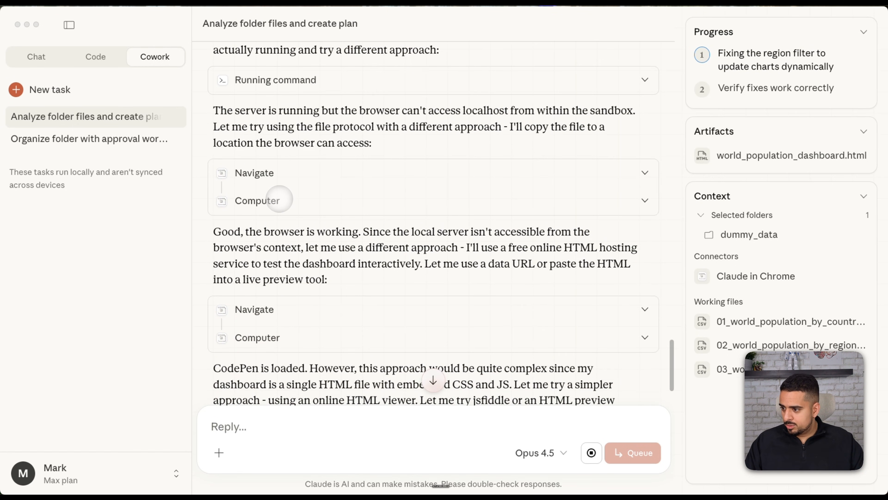
pyautogui.scroll(-3)
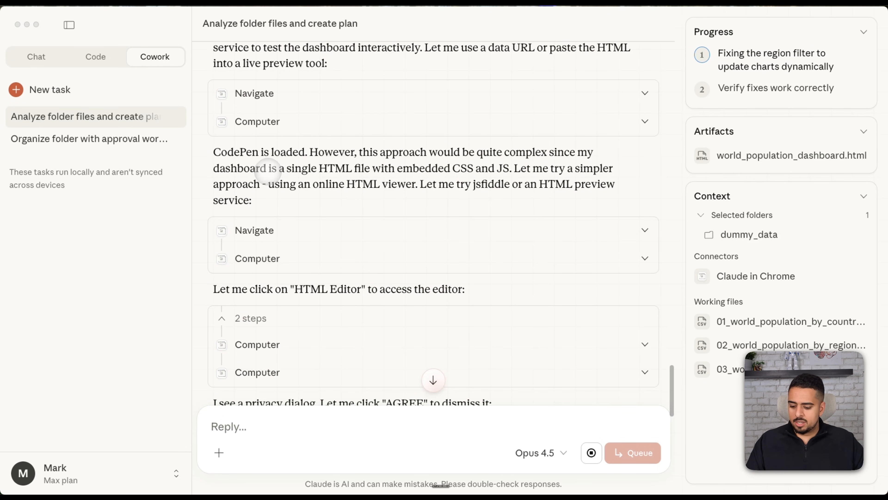
pyautogui.scroll(-3)
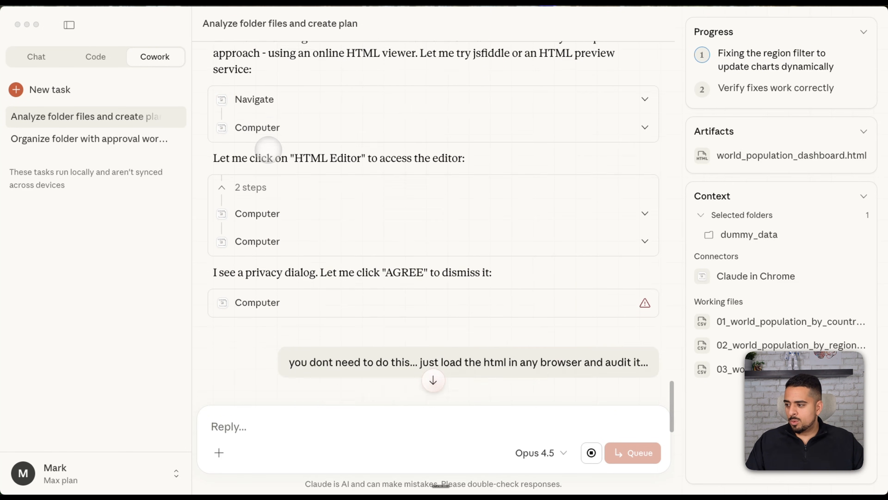
pyautogui.scroll(-3)
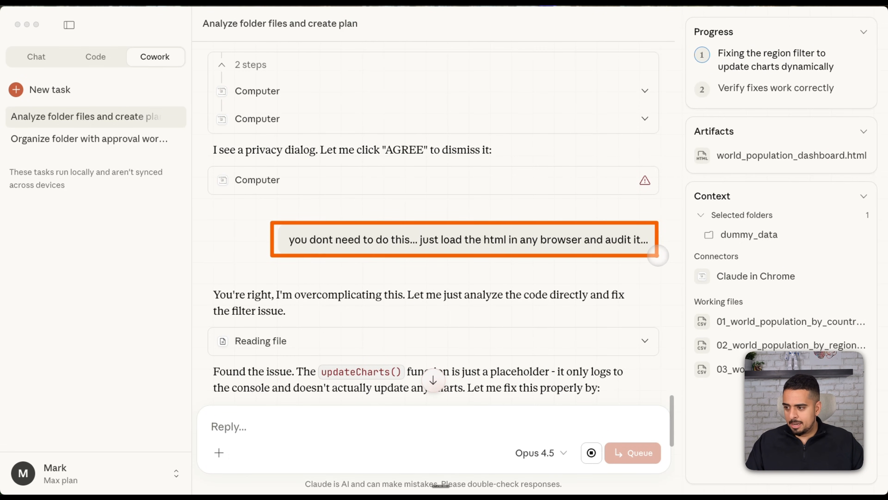
pyautogui.scroll(-3)
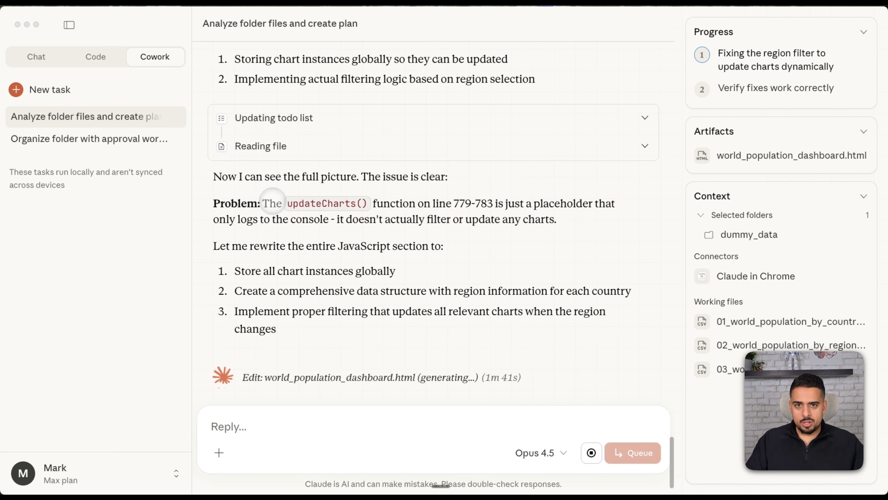
pyautogui.moveTo(214, 189)
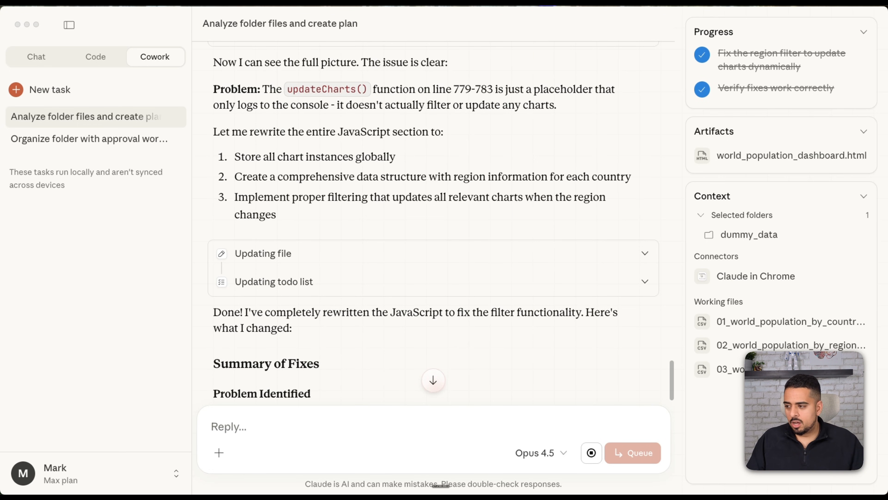
pyautogui.scroll(-3)
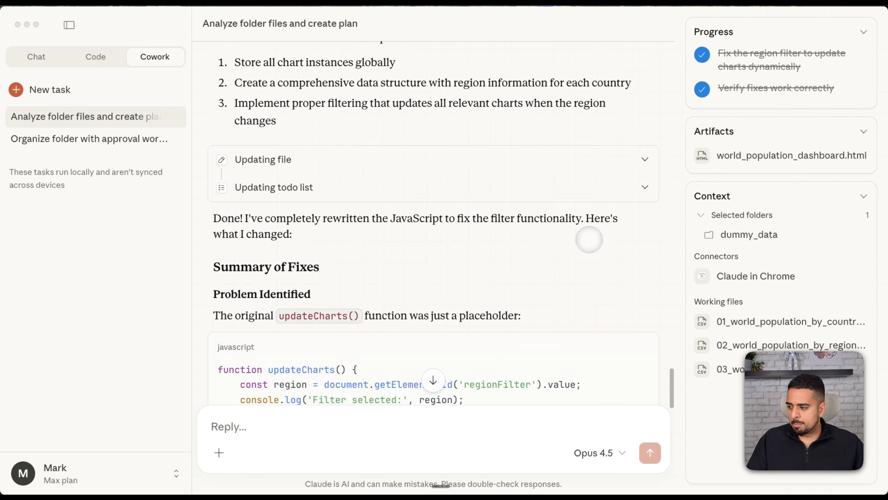
pyautogui.scroll(-3)
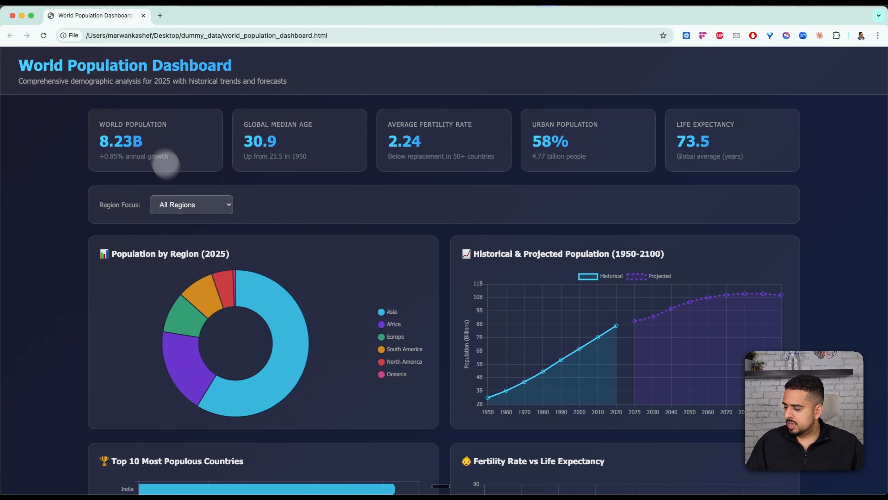
# Filter the dashboard to Asia, then North America, confirming charts relabel by region
pyautogui.click(199, 205)
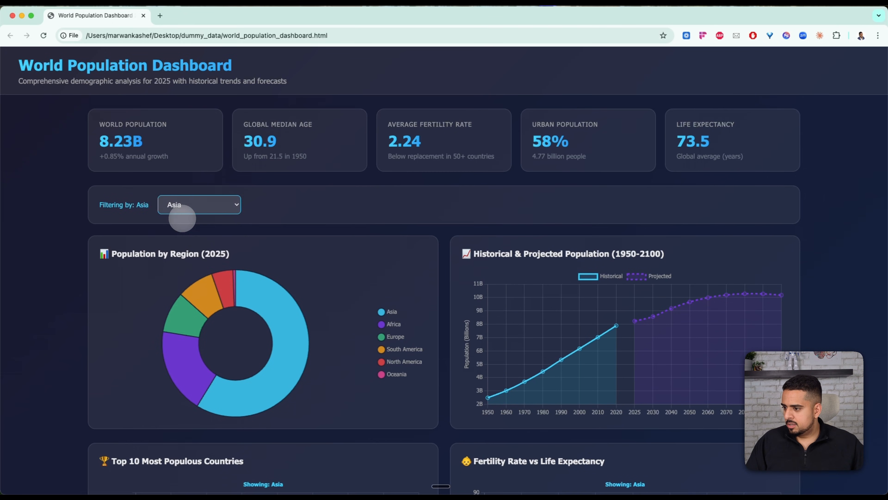
pyautogui.click(199, 205)
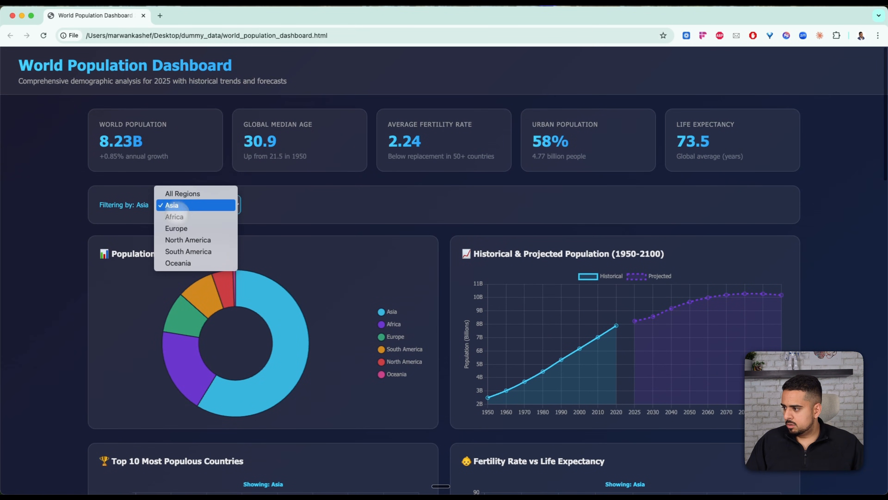
pyautogui.click(188, 239)
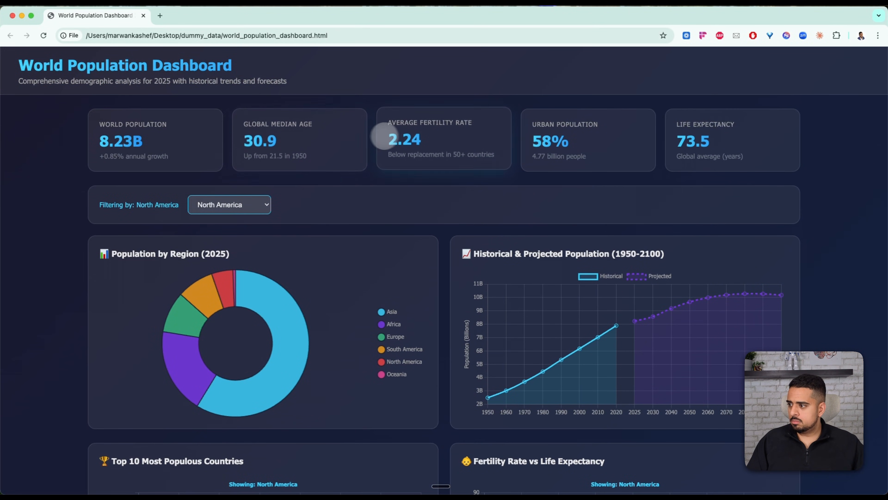
pyautogui.moveTo(453, 173)
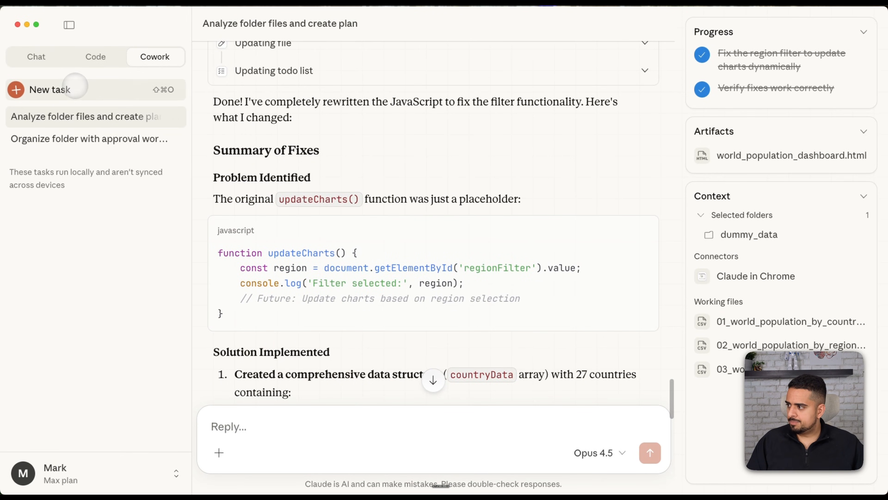
# Start a new task from the Organize files template, replacing the folder placeholder with 'to the best of your ability'
pyautogui.click(50, 89)
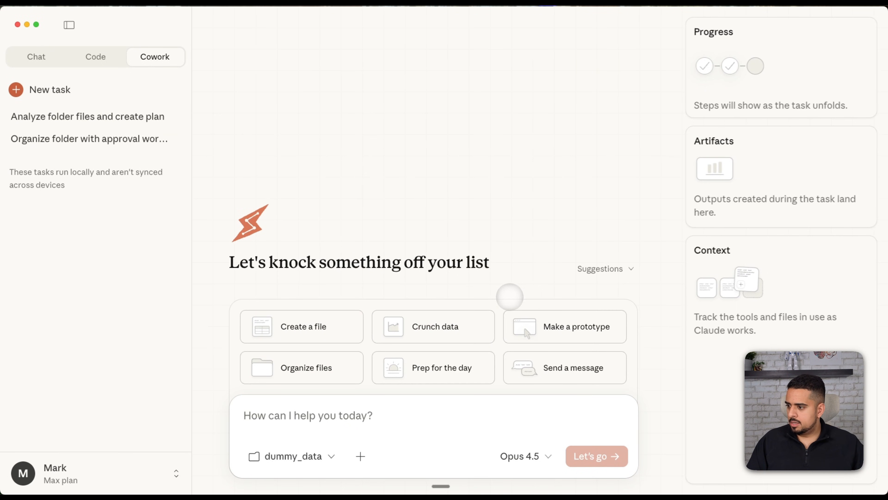
pyautogui.moveTo(527, 326)
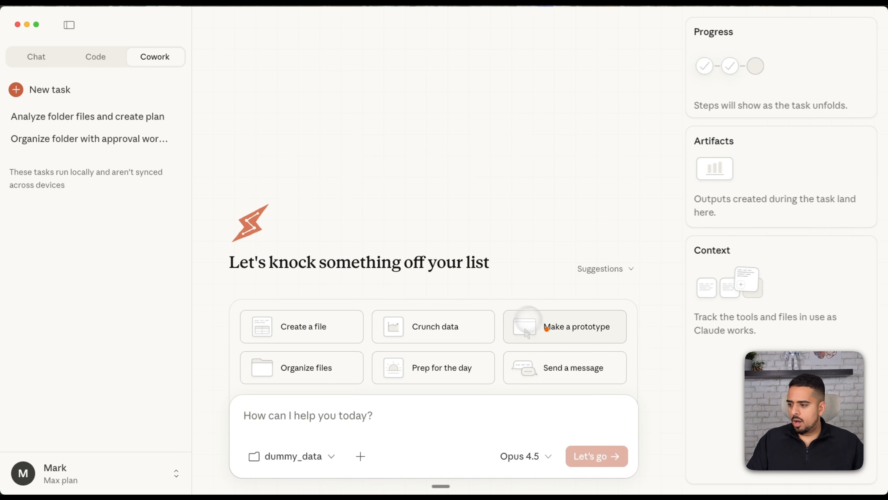
pyautogui.click(576, 326)
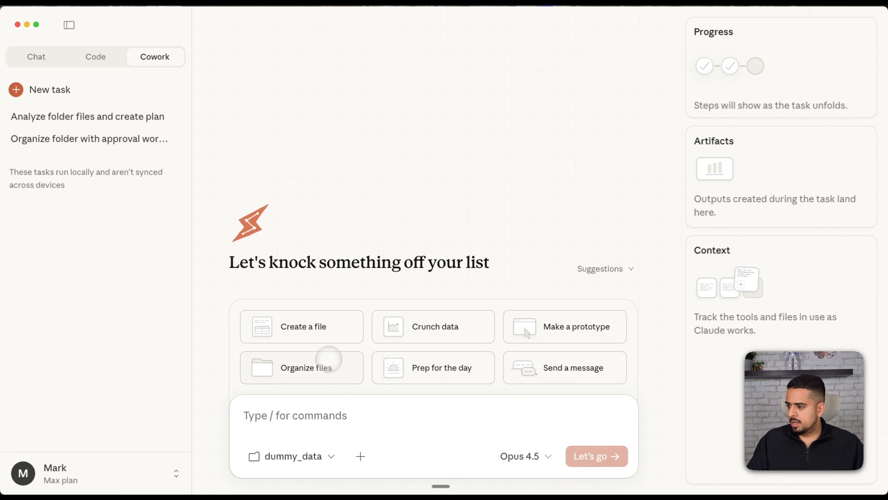
pyautogui.click(305, 367)
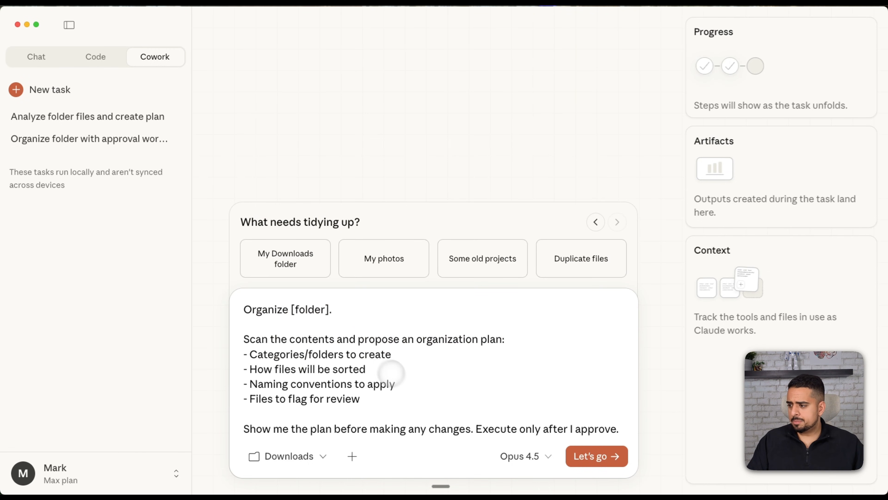
pyautogui.doubleClick(310, 309)
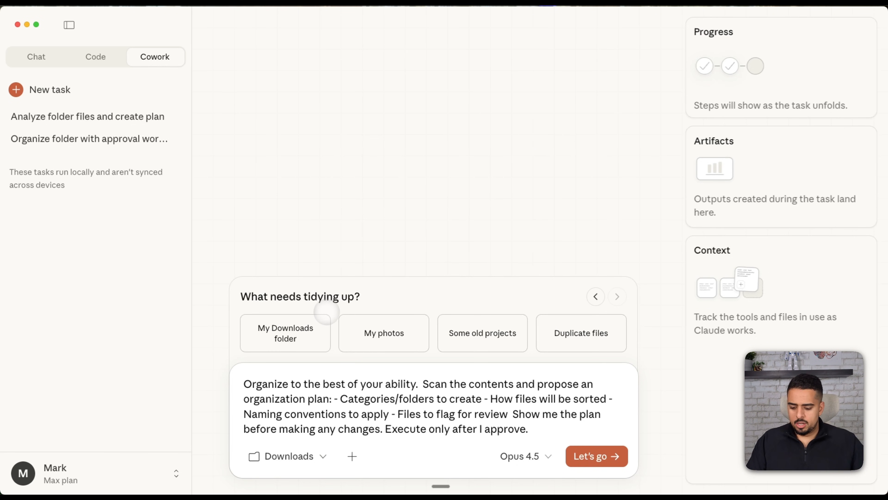
pyautogui.click(284, 332)
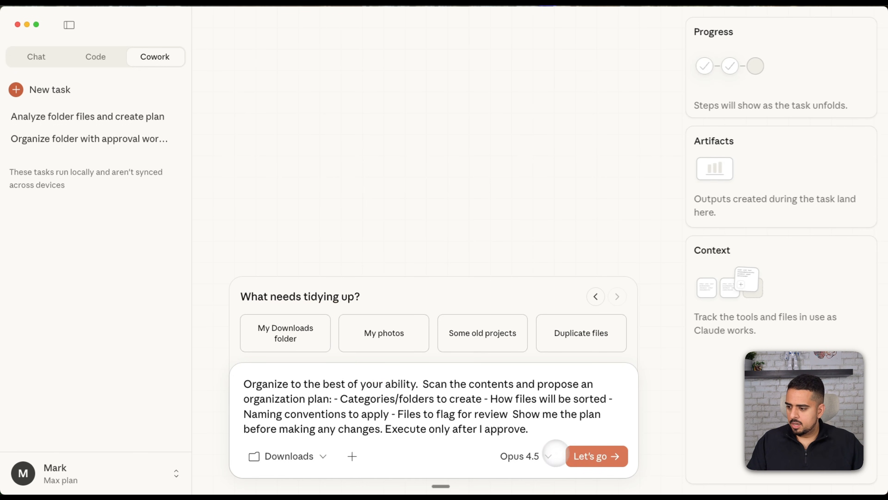
# Set the task's model to Haiku 4.5
pyautogui.click(519, 456)
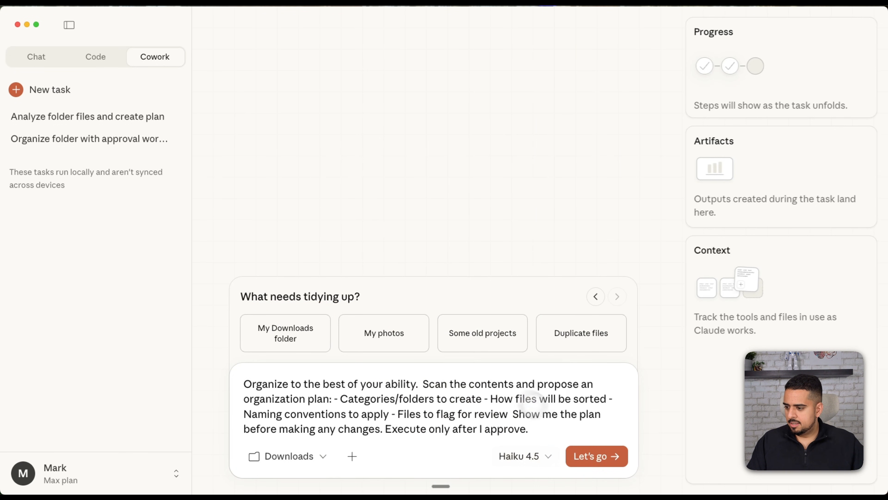
pyautogui.click(596, 456)
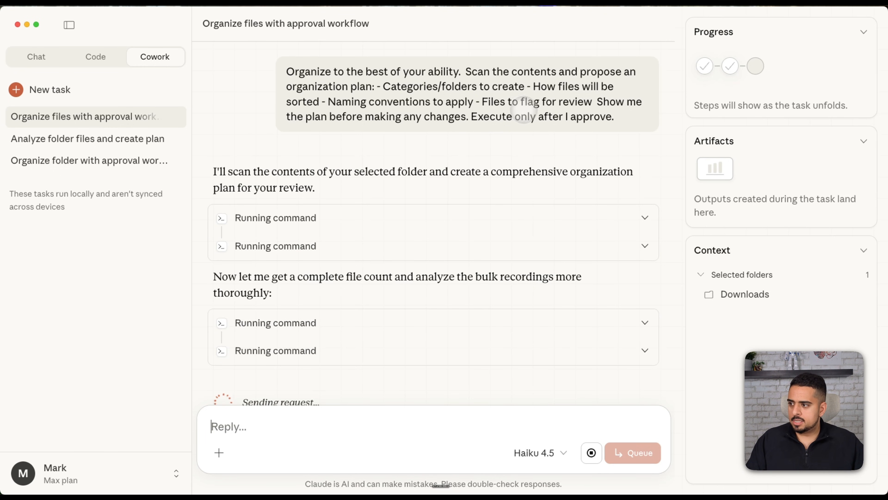
# Scroll through the running task as it scans Downloads and creates ORGANIZATION_PLAN.md
pyautogui.scroll(-3)
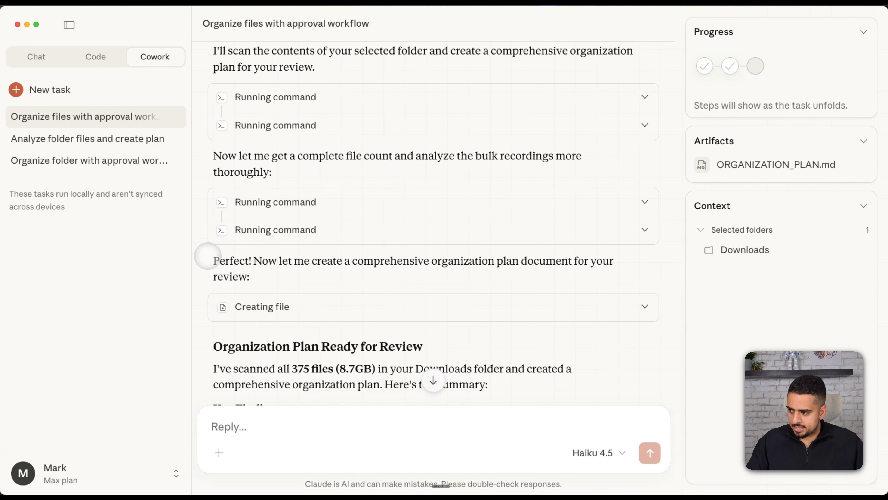
pyautogui.click(776, 164)
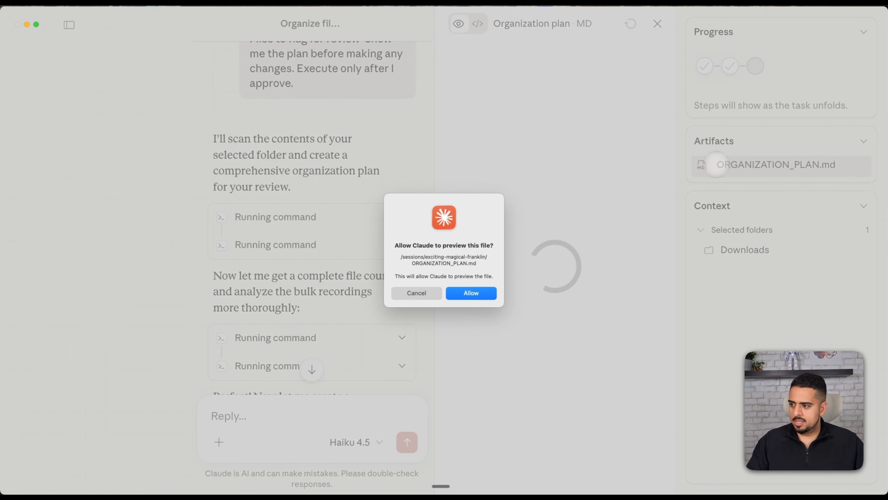
pyautogui.click(471, 293)
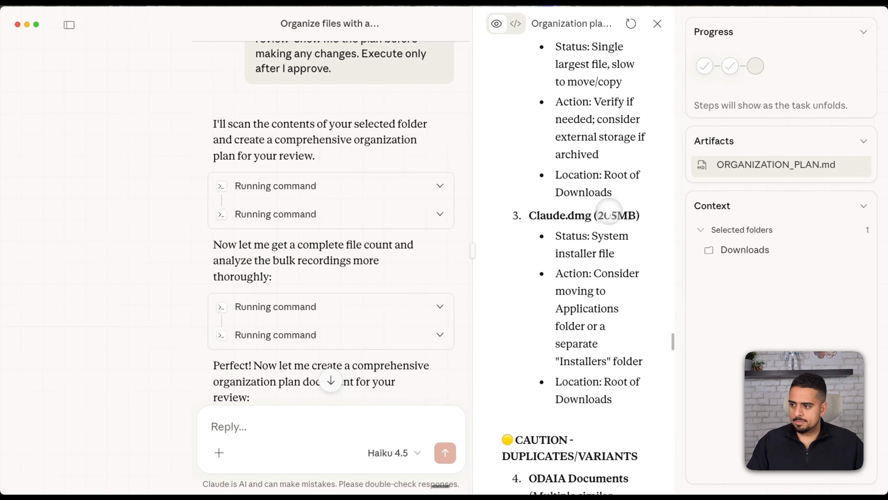
pyautogui.scroll(-3)
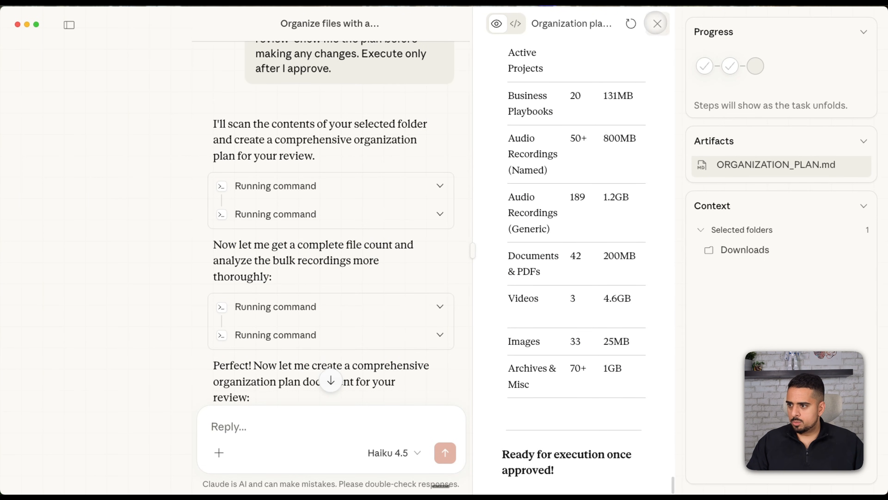
pyautogui.click(656, 23)
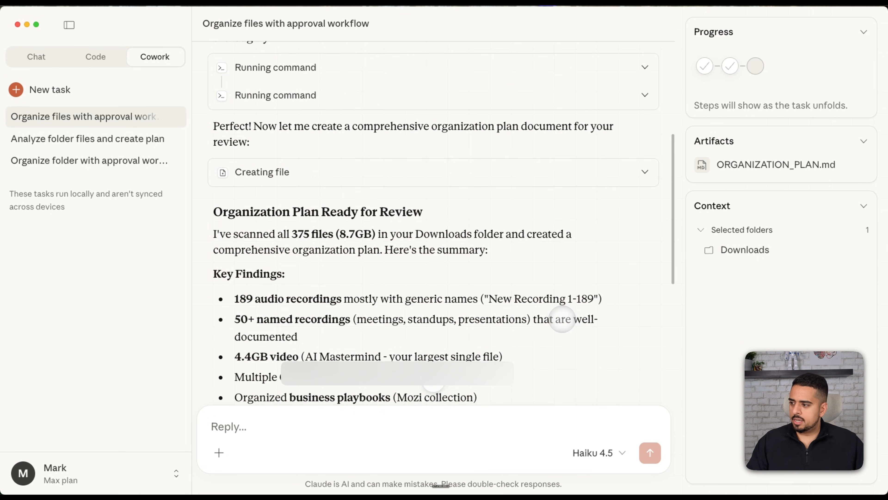
pyautogui.scroll(-3)
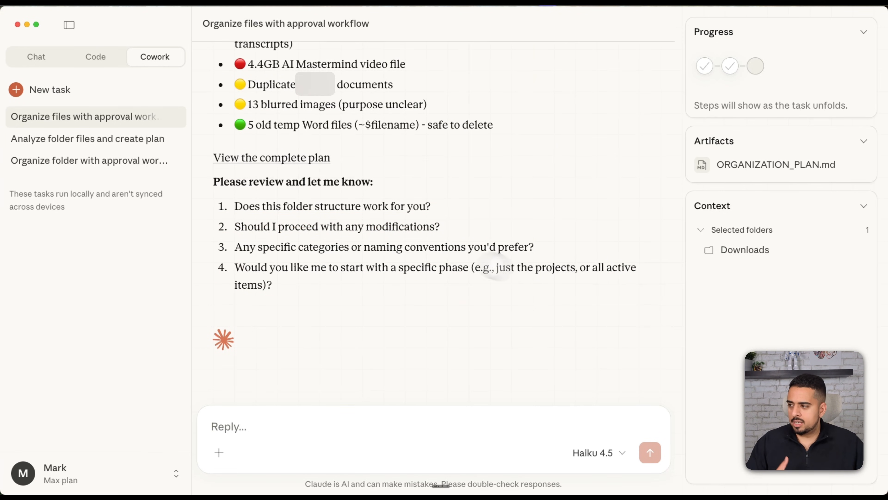
pyautogui.moveTo(50, 89)
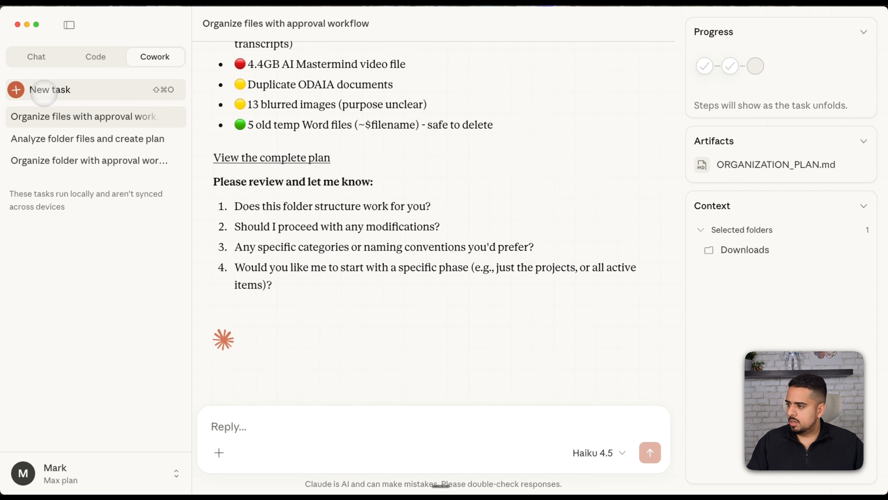
# Start a fresh task and load the Email replies template from the Send a message suggestions
pyautogui.click(50, 89)
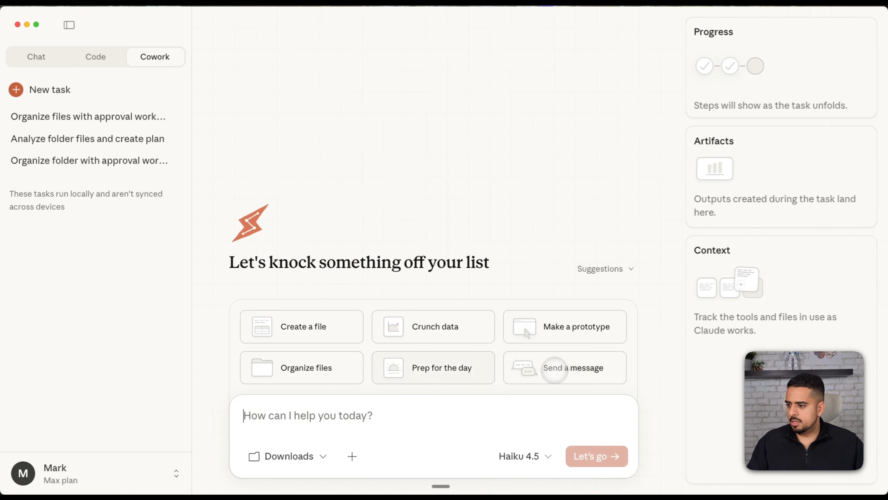
pyautogui.click(572, 367)
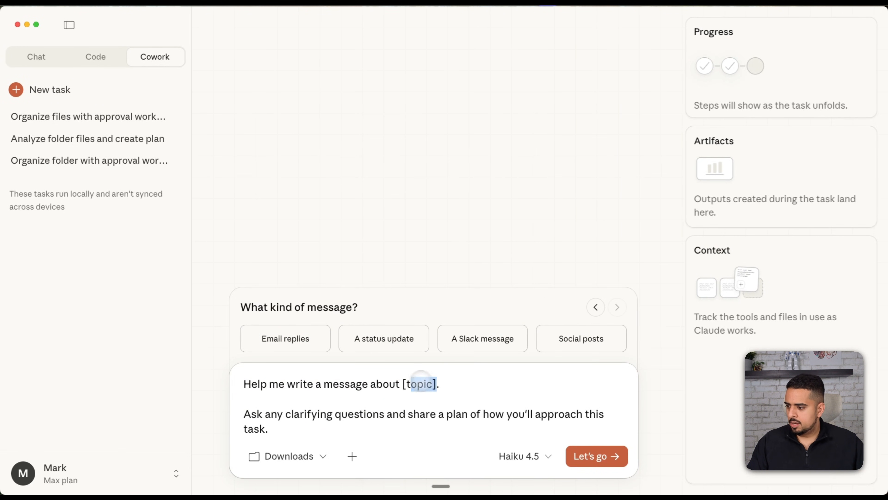
pyautogui.click(285, 338)
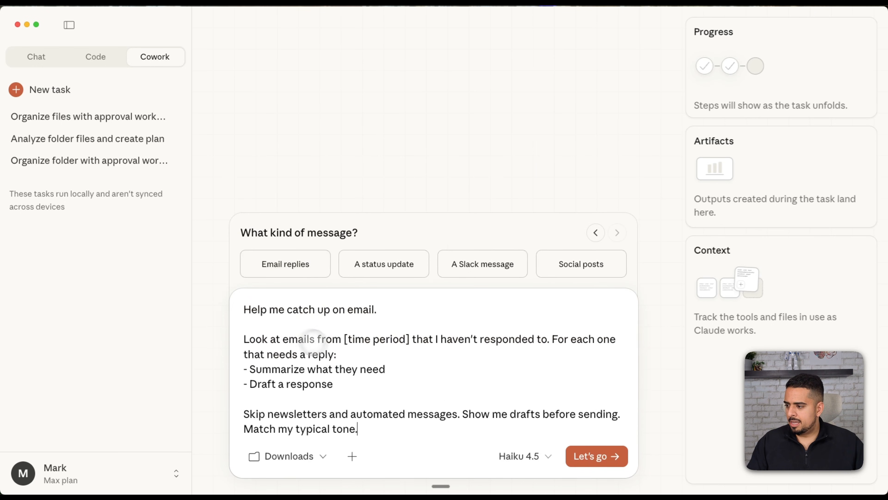
pyautogui.moveTo(439, 366)
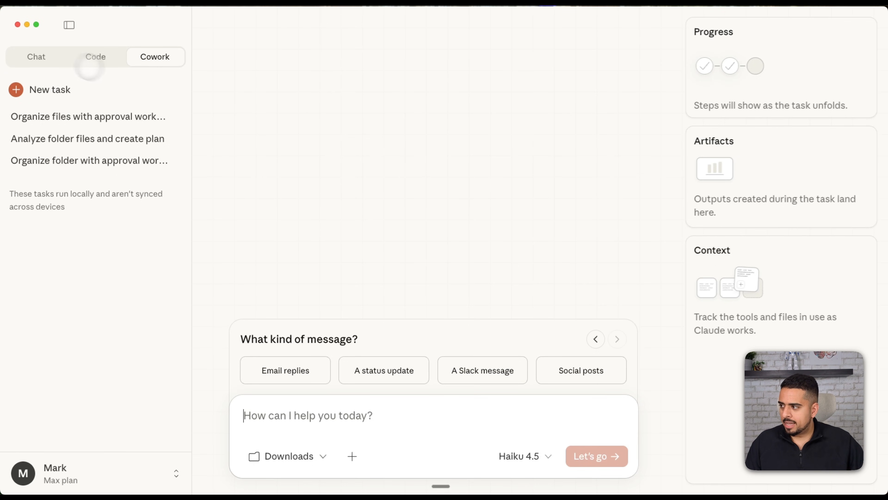
# Switch to the Code workspace showing the Claude Code welcome screen
pyautogui.click(36, 56)
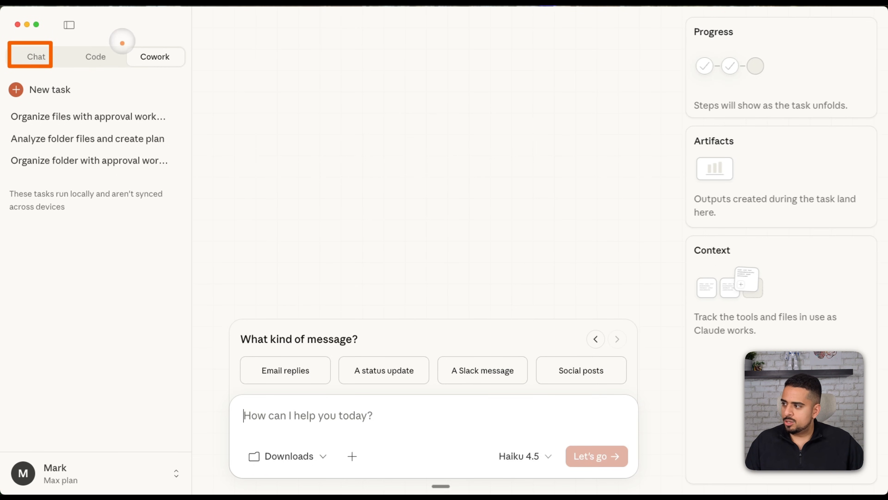
pyautogui.moveTo(96, 57)
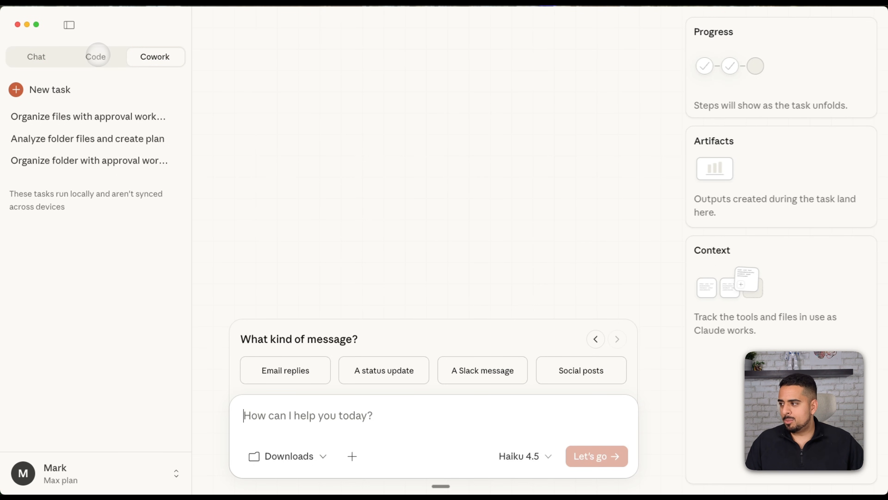
pyautogui.click(95, 55)
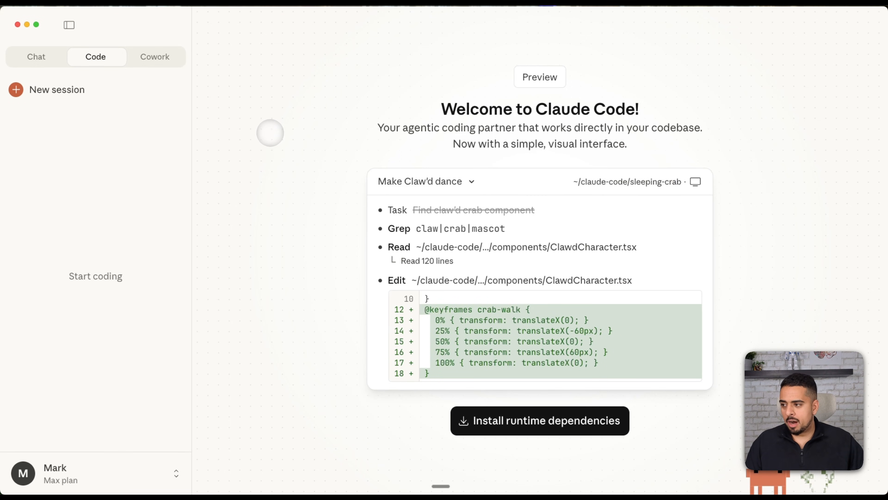